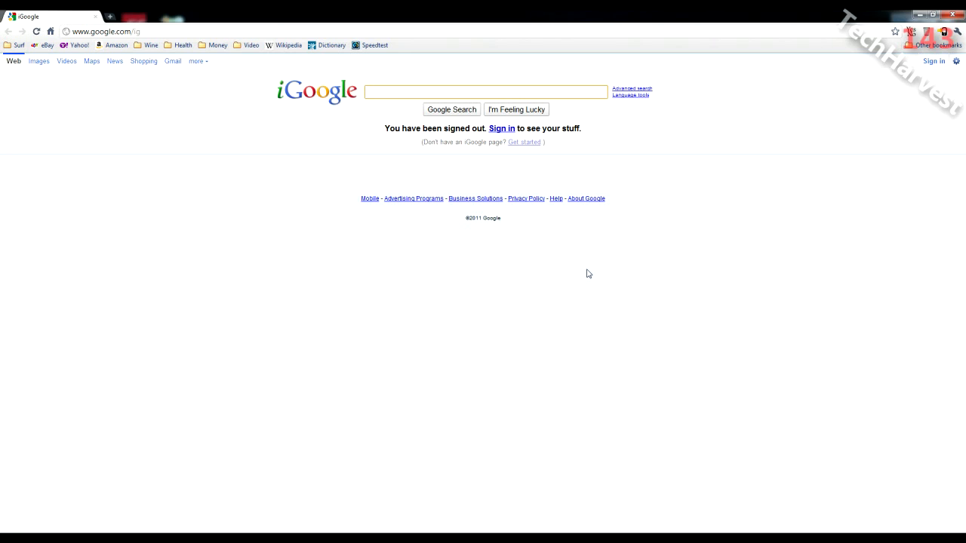
Go from the signed-out iGoogle page to the google.com homepage.
{"action": "left_click", "coordinate": [486, 91]}
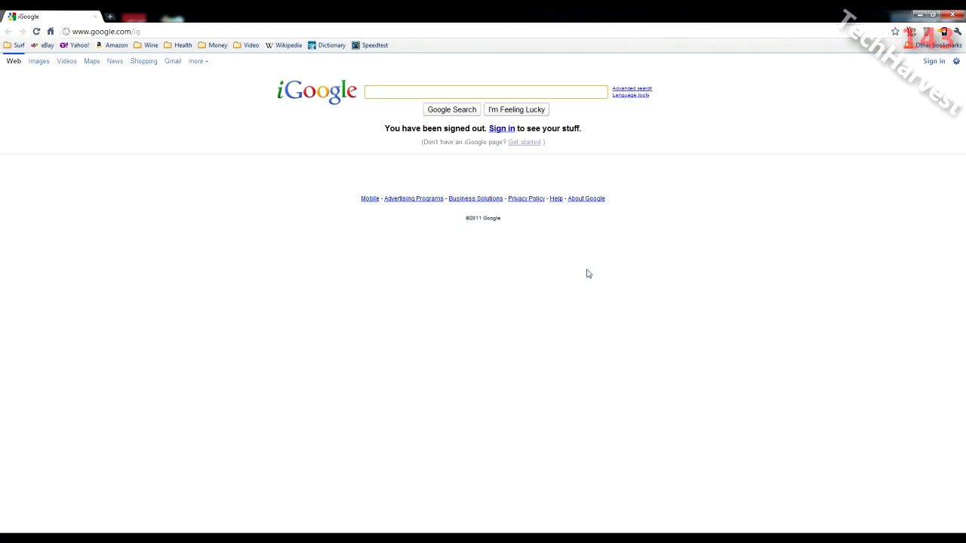
{"action": "left_click", "coordinate": [485, 92]}
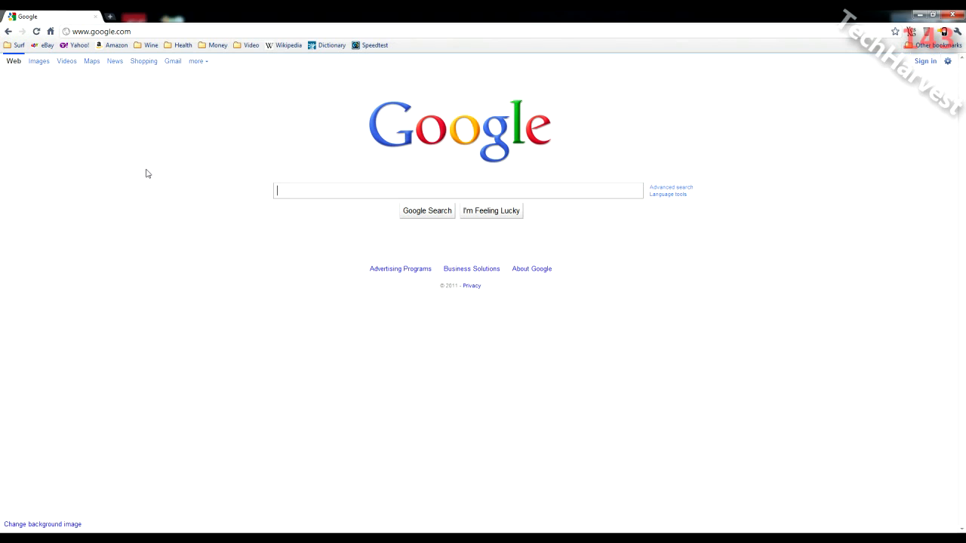
Search Google for 'translate' and open the Google Translate result.
{"action": "type", "text": "translate"}
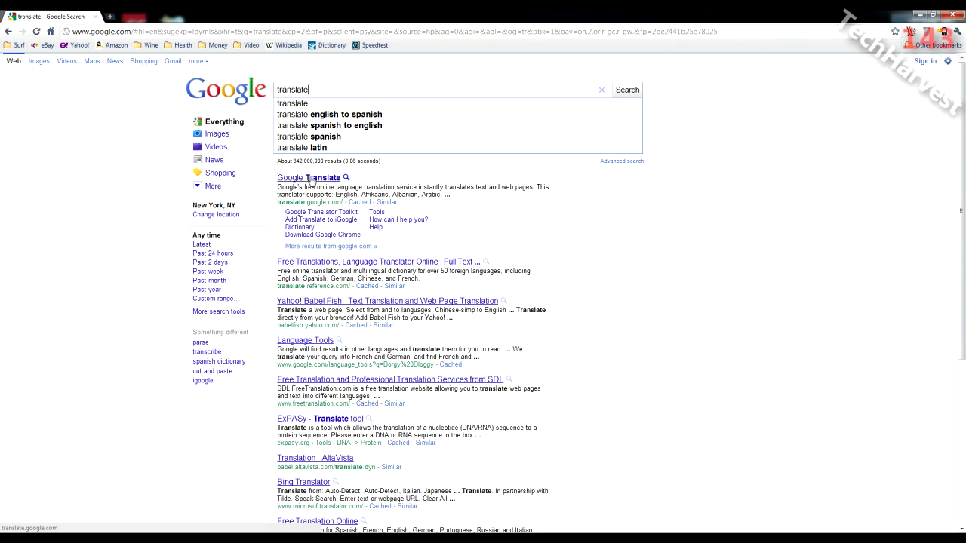
{"action": "left_click", "coordinate": [306, 177]}
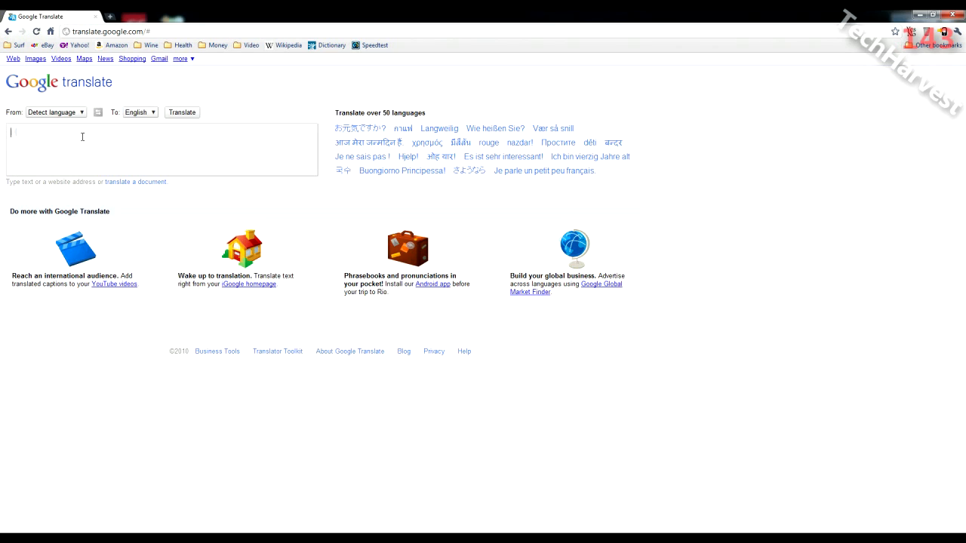
Enter the word 'Hello' in the source text box.
{"action": "type", "text": "Hello"}
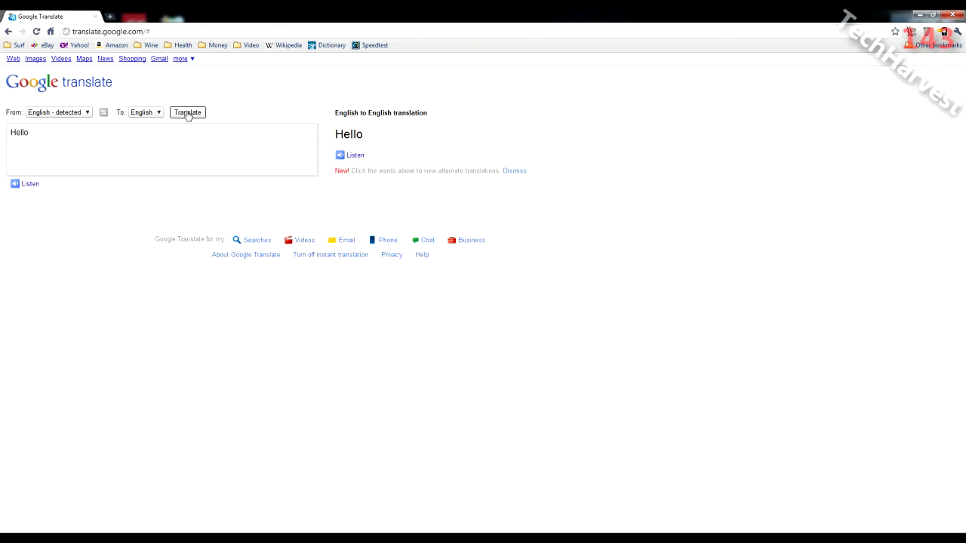
Translate 'Hello' and open the source-language list.
{"action": "left_click", "coordinate": [187, 112]}
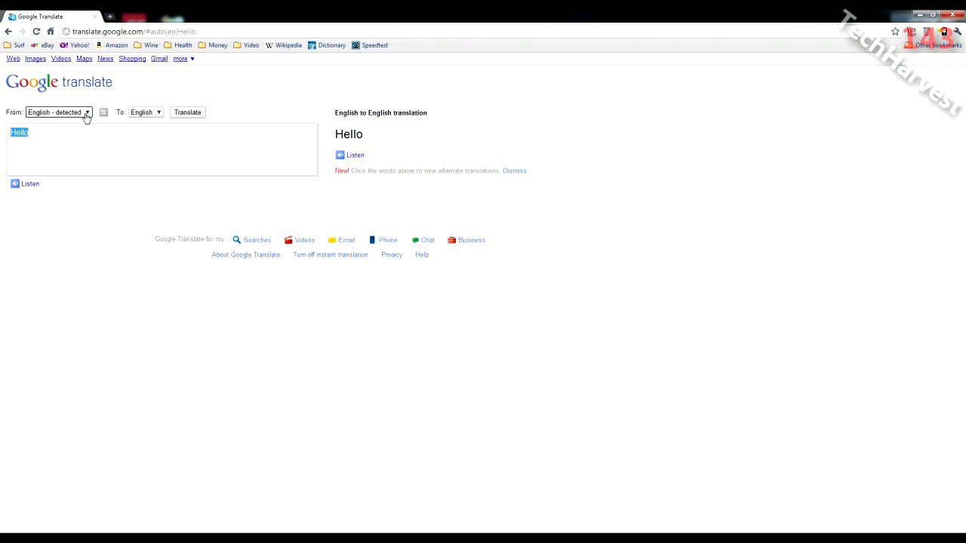
{"action": "mouse_move", "coordinate": [71, 119]}
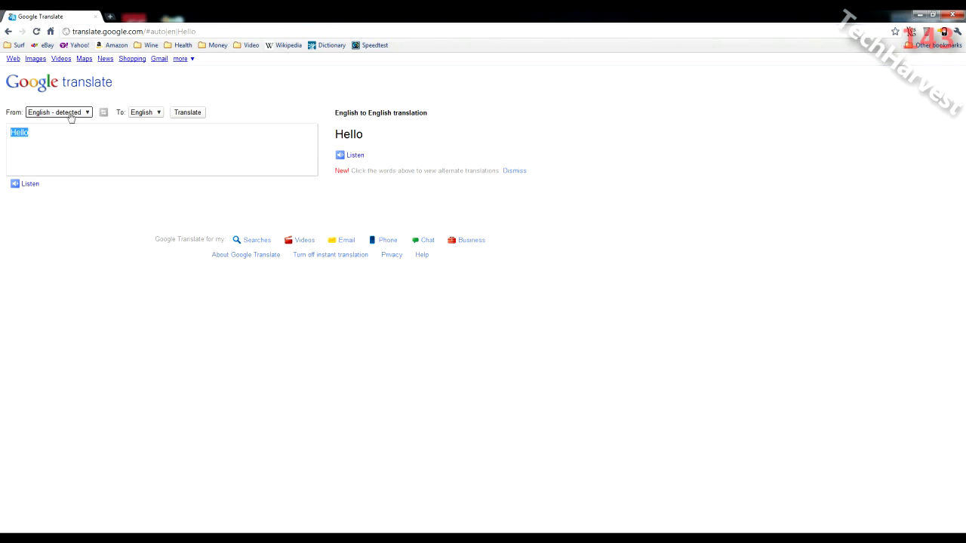
{"action": "left_click", "coordinate": [58, 112]}
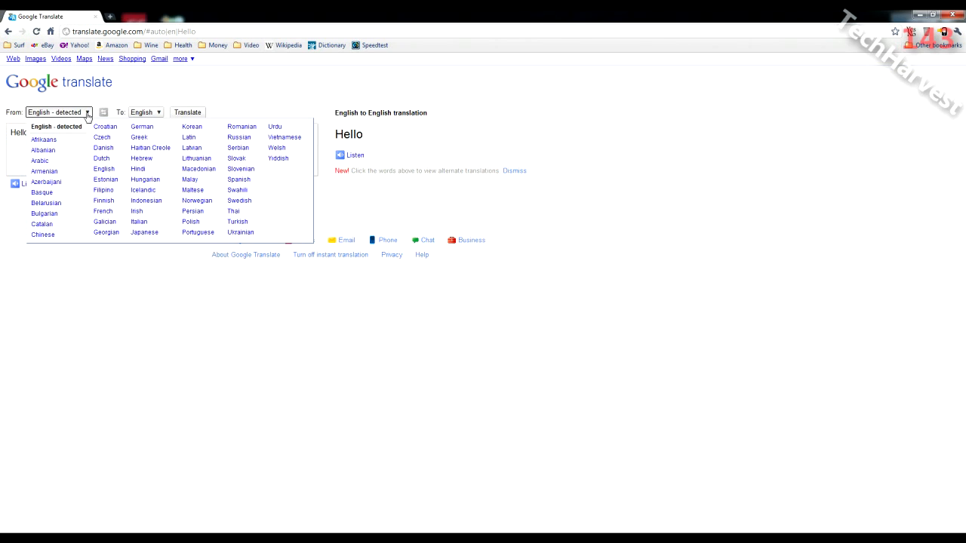
{"action": "mouse_move", "coordinate": [44, 139]}
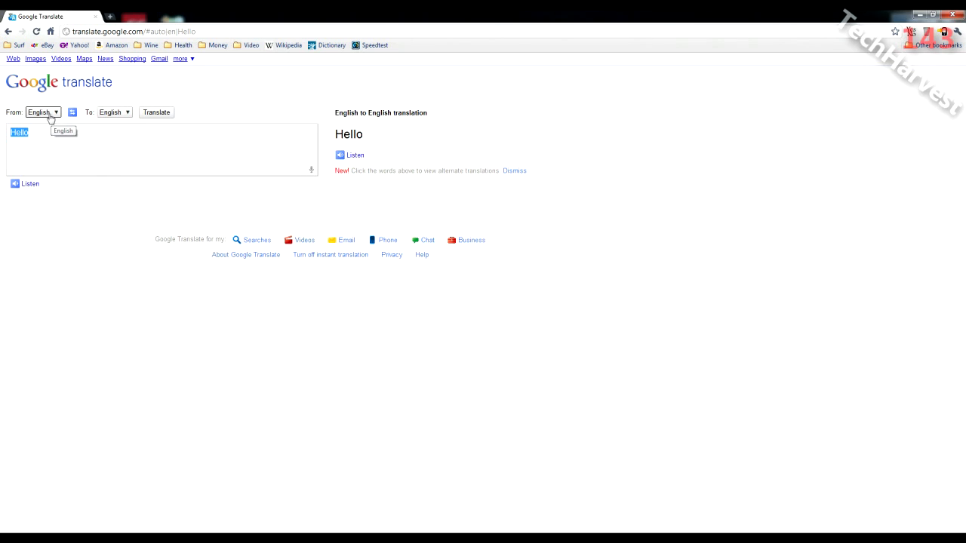
{"action": "mouse_move", "coordinate": [311, 173]}
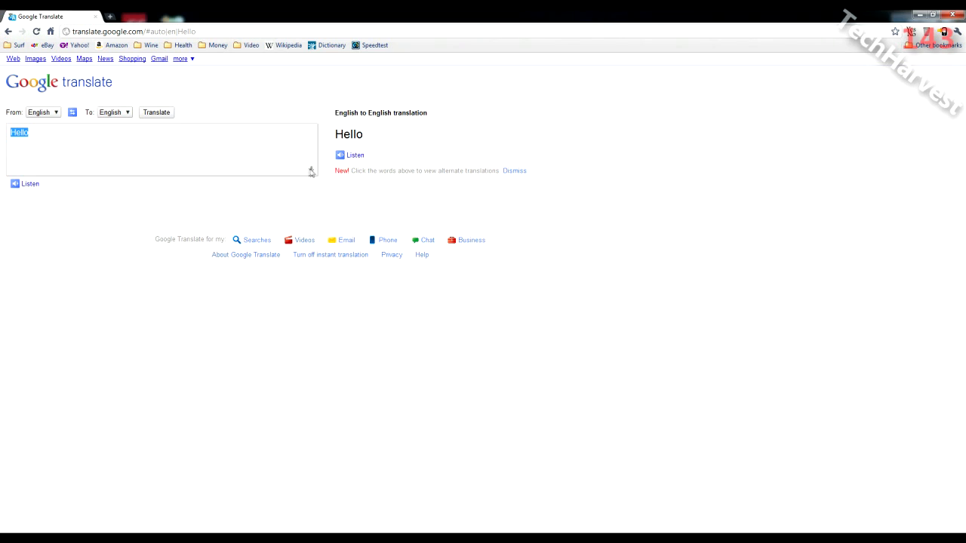
{"action": "mouse_move", "coordinate": [34, 132]}
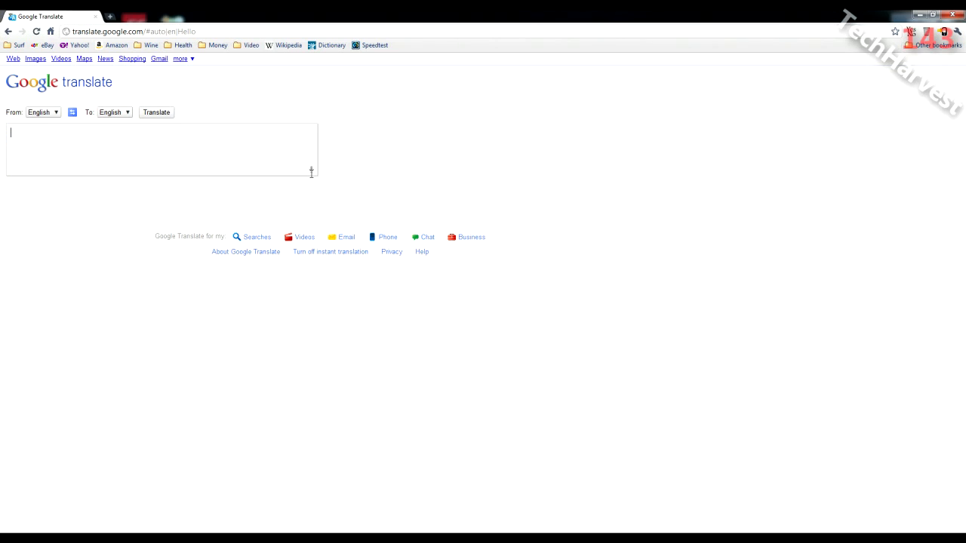
{"action": "mouse_move", "coordinate": [311, 172]}
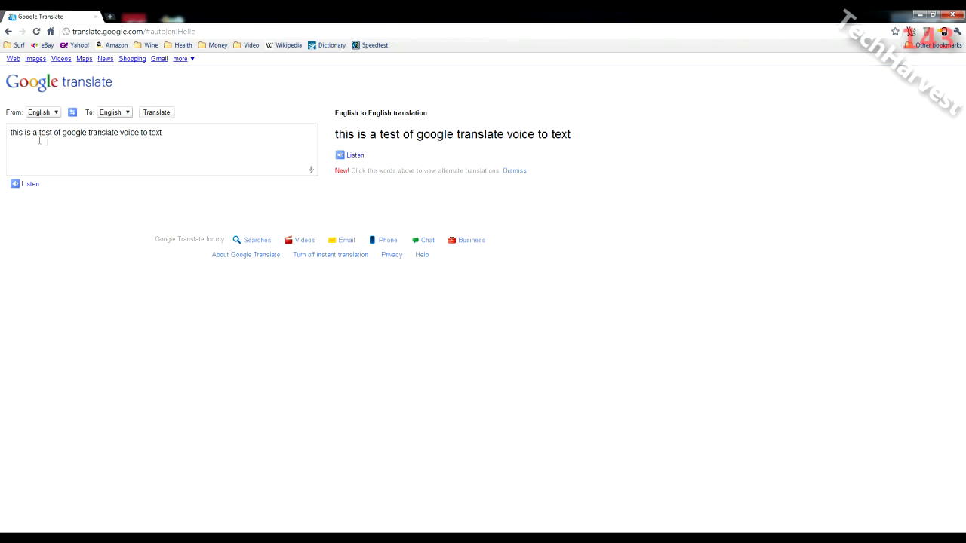
{"action": "mouse_move", "coordinate": [205, 141]}
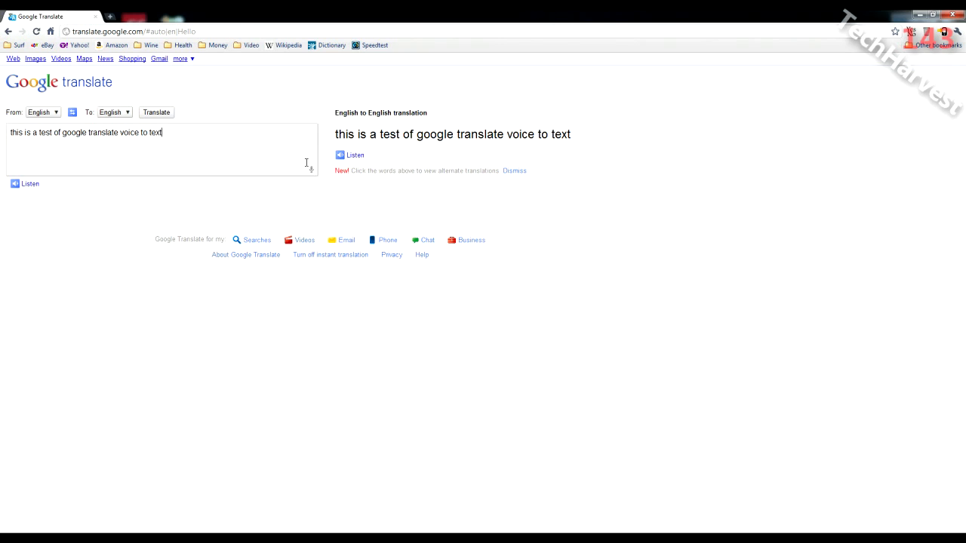
Dictate 'so far so good, it works great' by microphone, speaking the punctuation.
{"action": "left_click", "coordinate": [311, 169]}
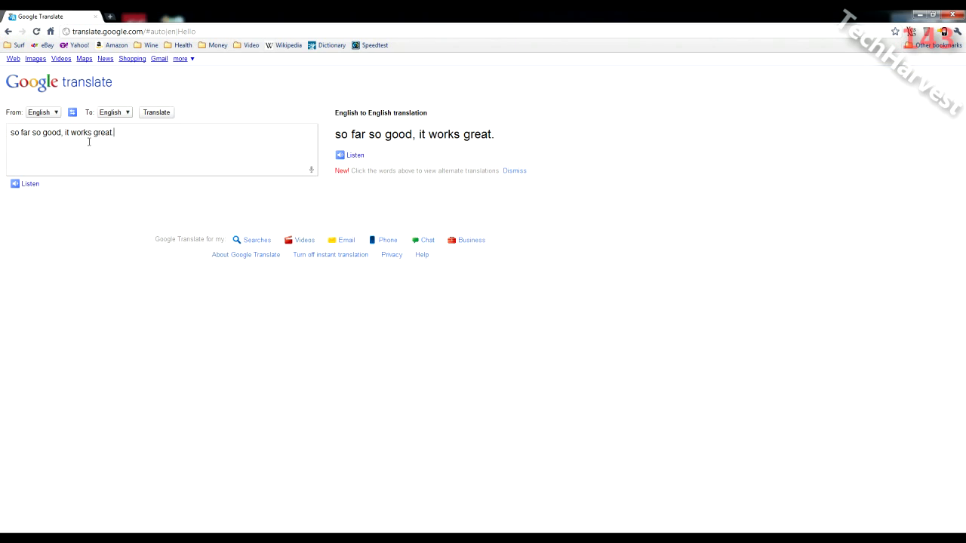
{"action": "mouse_move", "coordinate": [113, 142]}
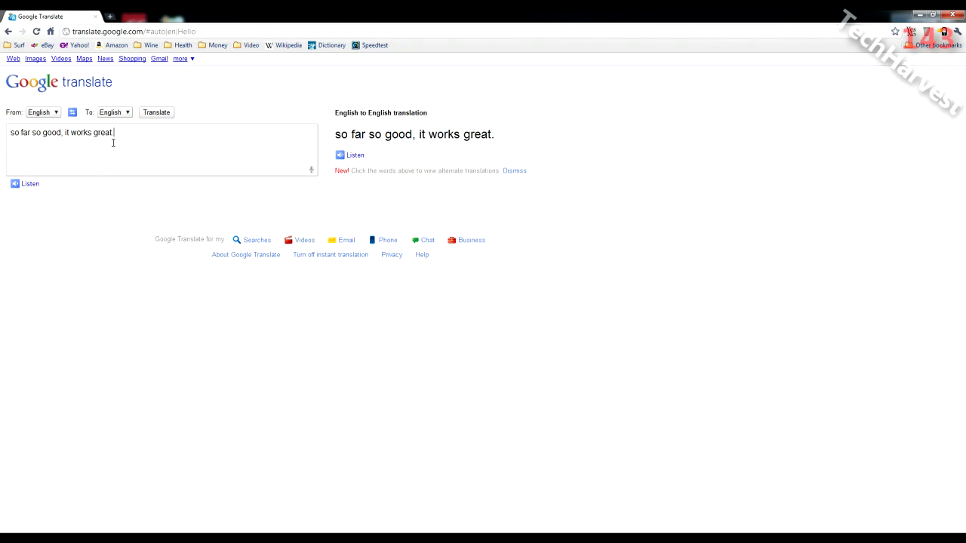
{"action": "mouse_move", "coordinate": [311, 172]}
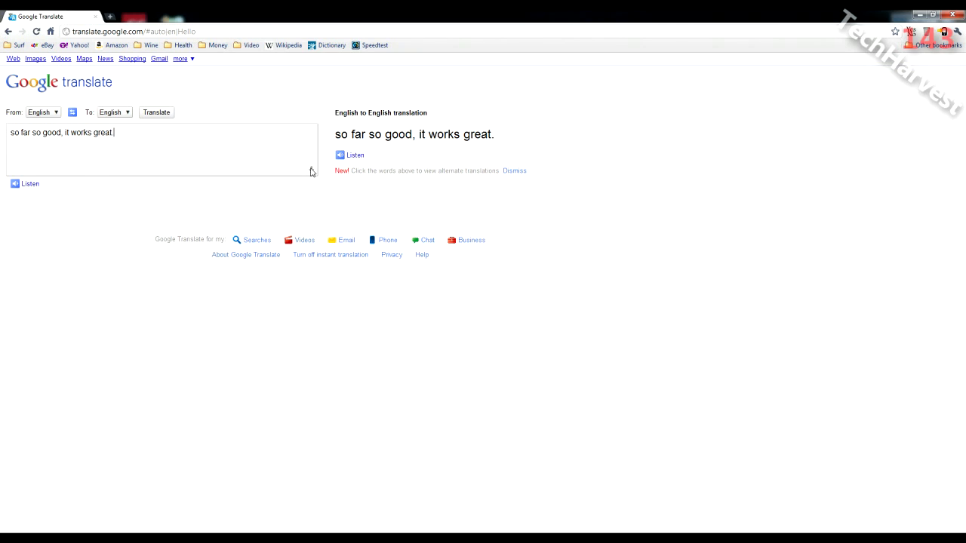
Dictate 'smiley face' and 'kiss' to enter the emoticons :-) :-*.
{"action": "left_click", "coordinate": [310, 172]}
{"action": "type", "text": ":-) :-*"}
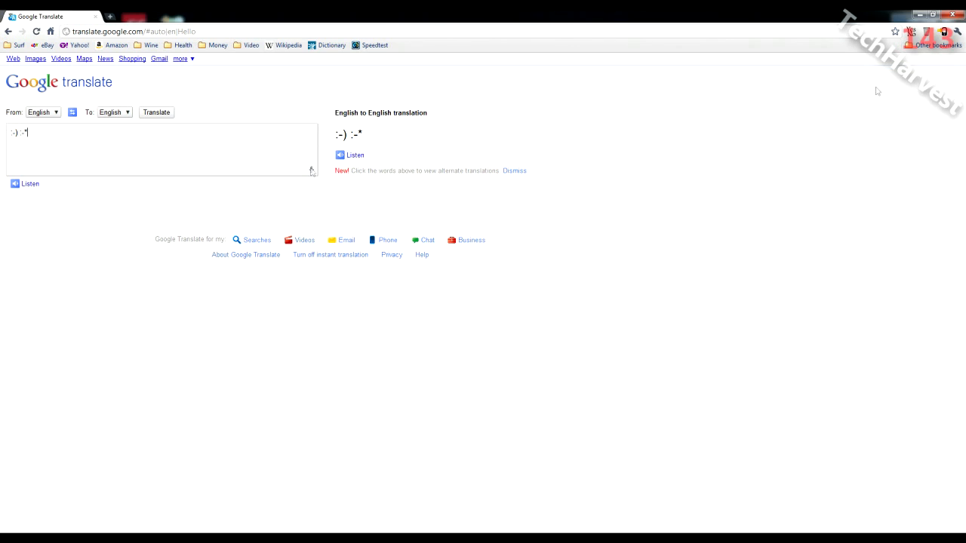
{"action": "mouse_move", "coordinate": [637, 176]}
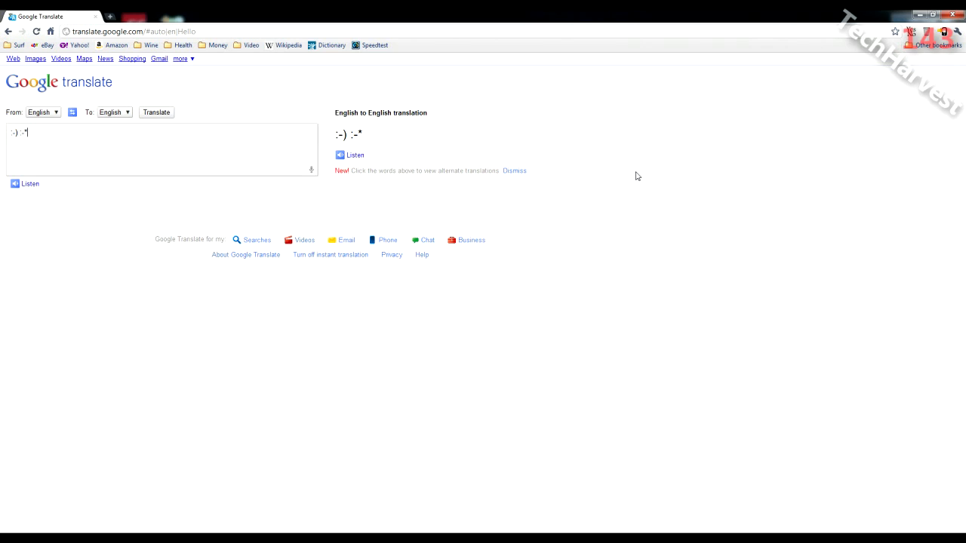